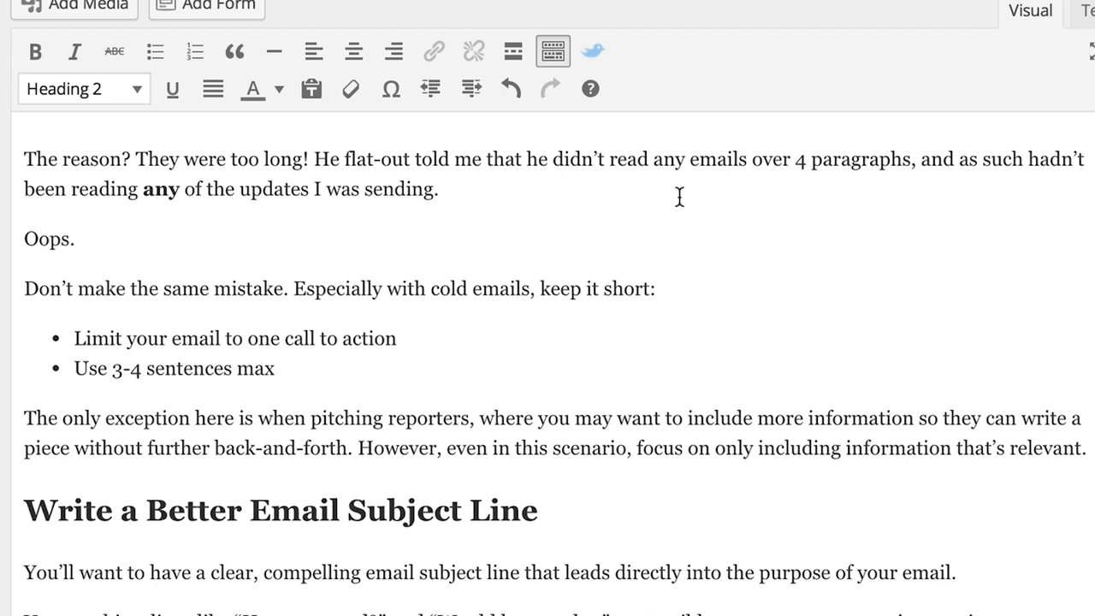
{"action": "mouse_move", "coordinate": [489, 383]}
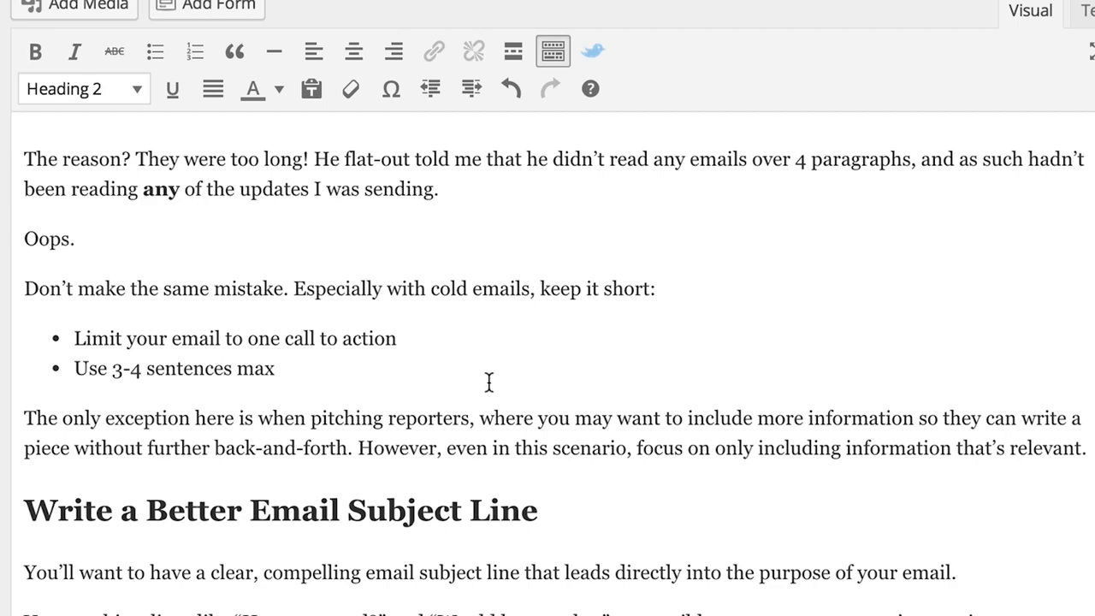
Step: Scroll the draft down to the 'Write a Better Email Subject Line' section
{"action": "scroll", "scroll_direction": "down", "scroll_amount": 3}
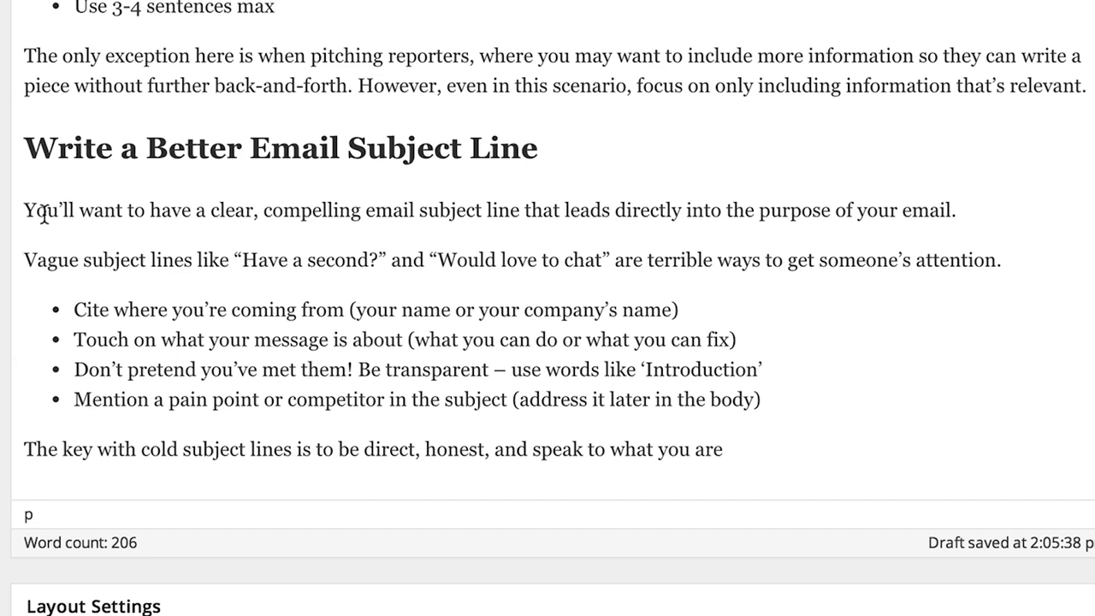
Step: Select 'compelling email subject line' in the first sentence, reselecting after mis-selections
{"action": "left_click_drag", "start_coordinate": [24, 210], "coordinate": [488, 211]}
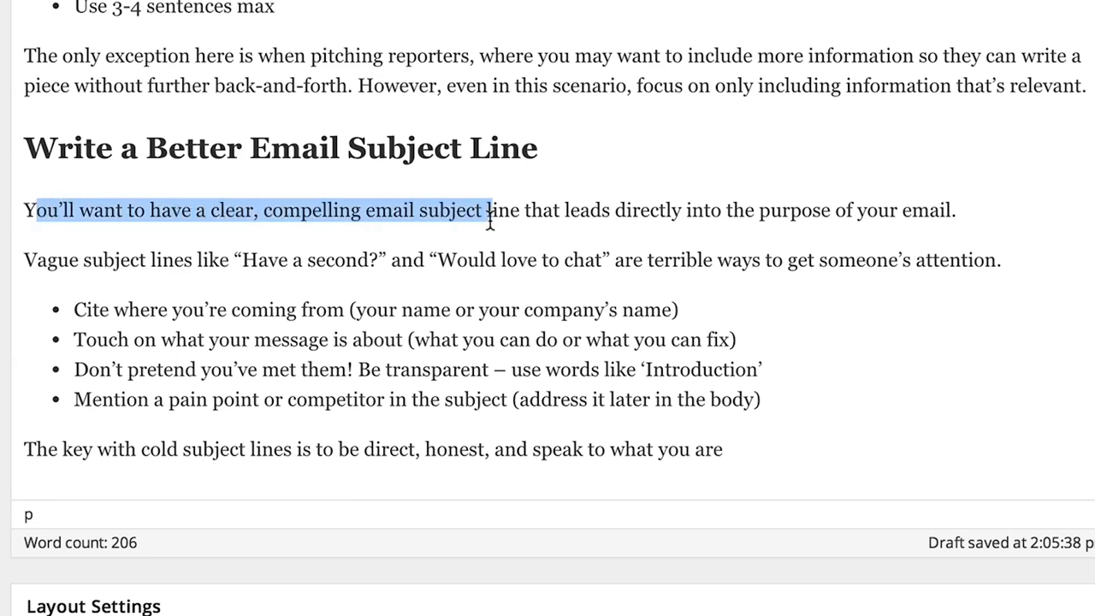
{"action": "left_click", "coordinate": [260, 211]}
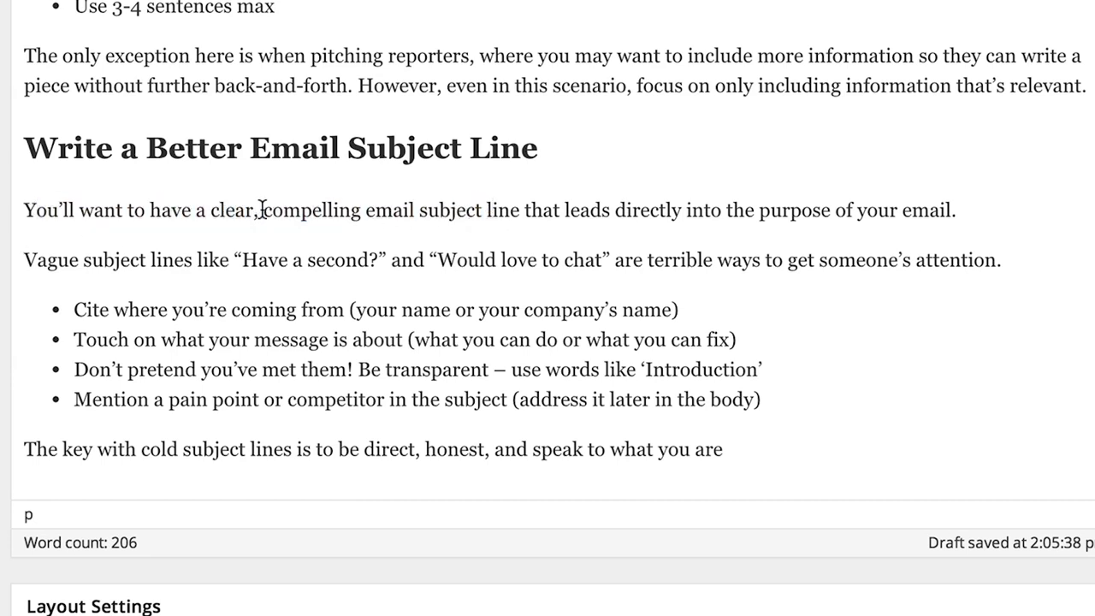
{"action": "left_click_drag", "start_coordinate": [262, 210], "coordinate": [519, 210]}
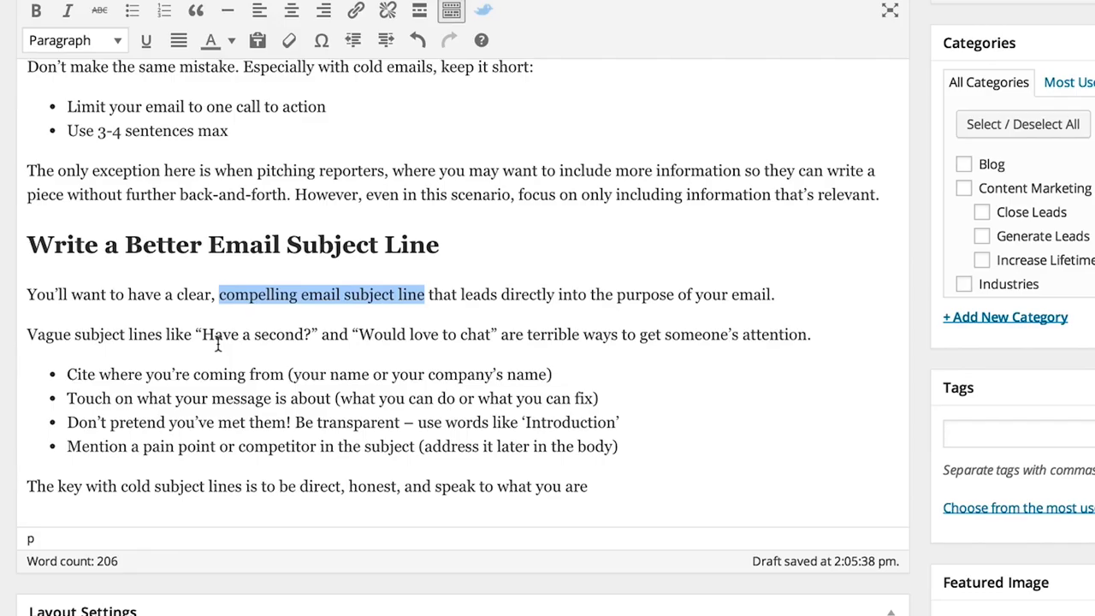
{"action": "left_click", "coordinate": [218, 294]}
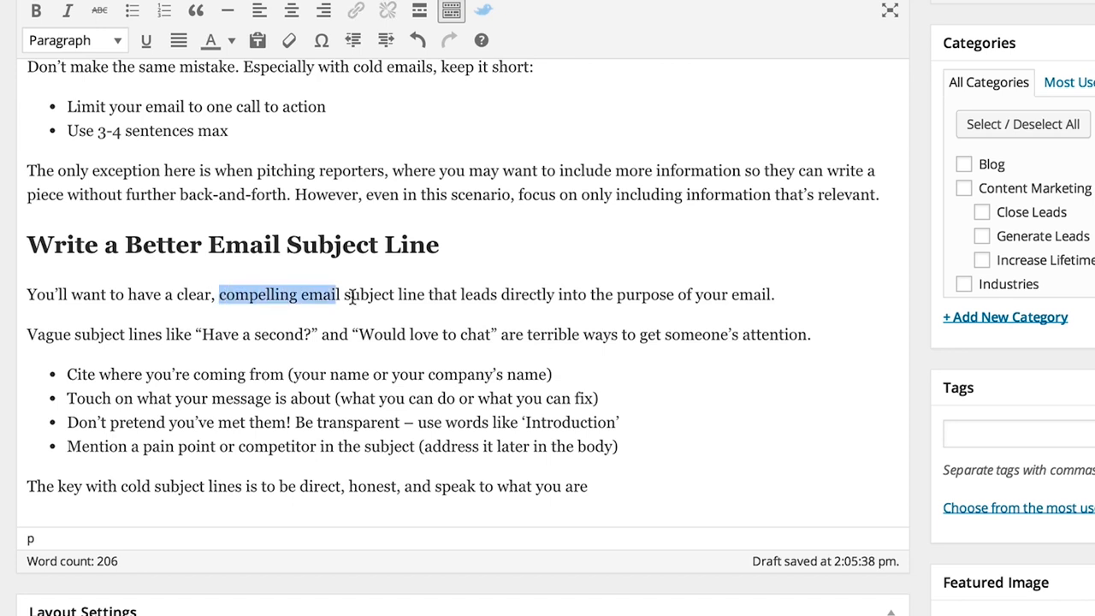
{"action": "left_click_drag", "start_coordinate": [341, 294], "coordinate": [425, 294]}
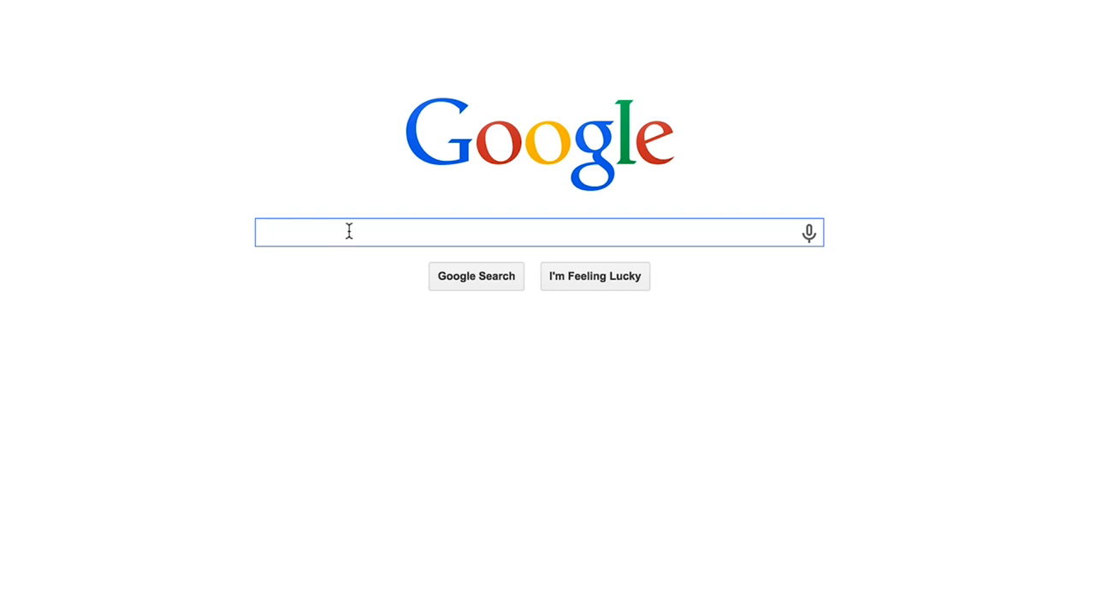
Step: Search Google for 'site:digitalmarketer.com compelling email subject line'
{"action": "type", "text": "site:digitalmarketer."}
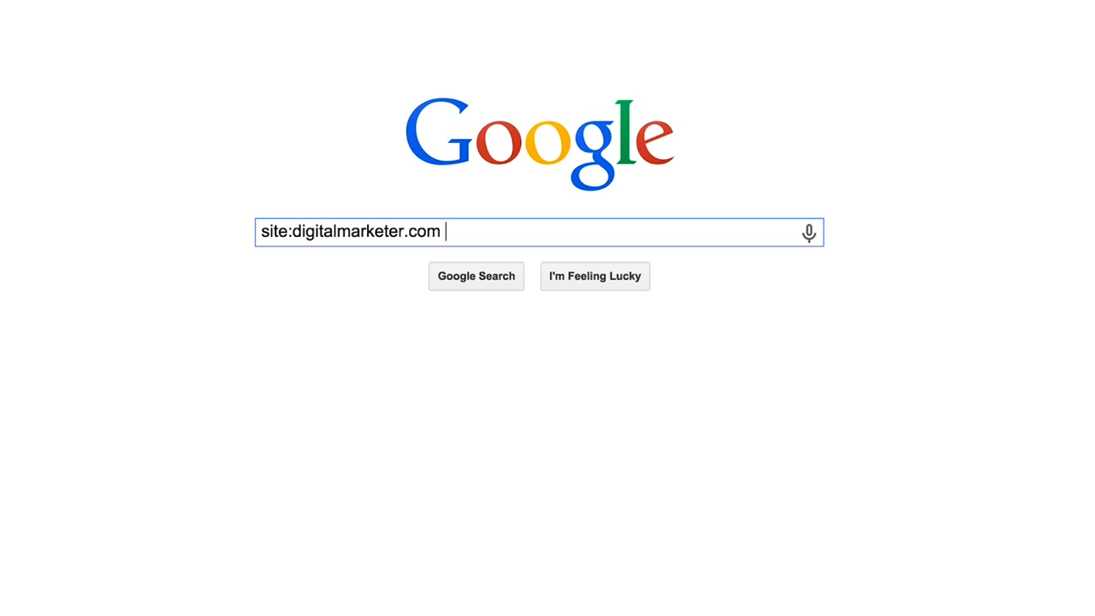
{"action": "type", "text": "compelling email subject line"}
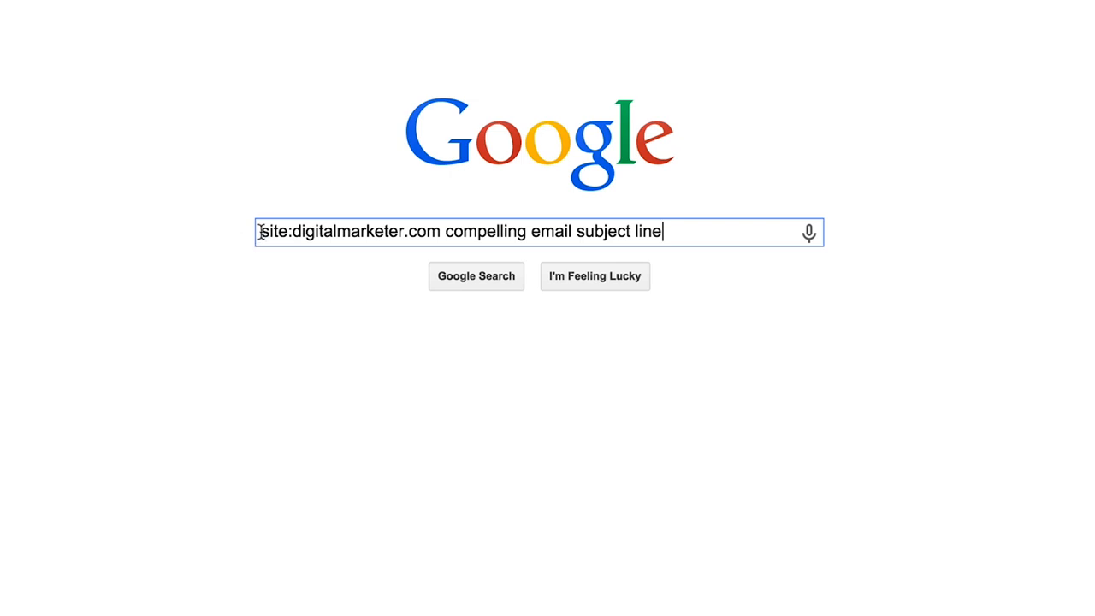
{"action": "left_click_drag", "start_coordinate": [264, 231], "coordinate": [439, 231]}
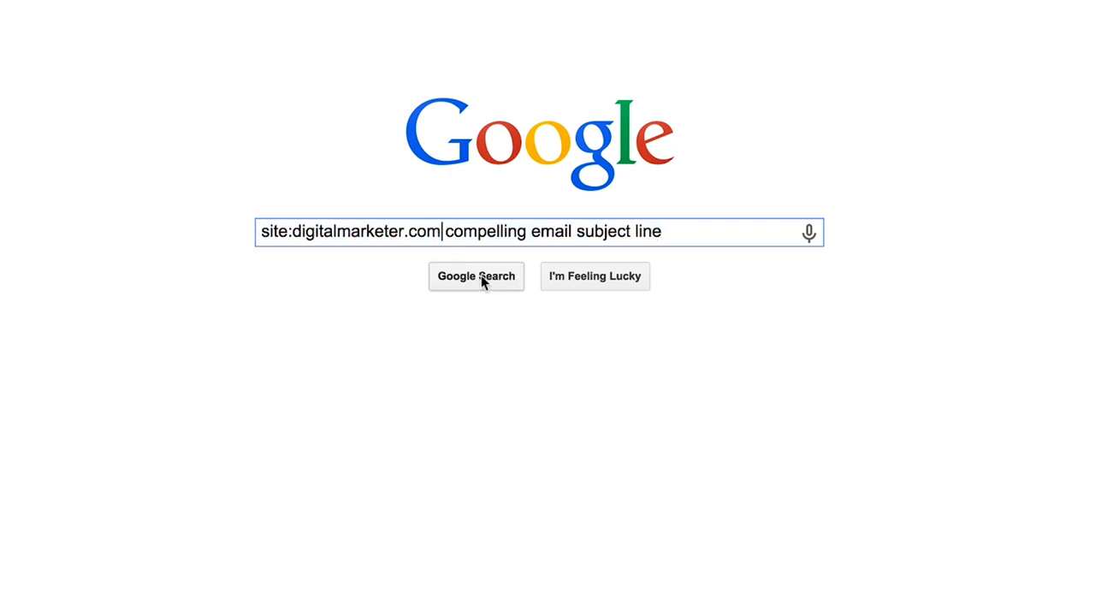
{"action": "left_click", "coordinate": [476, 276]}
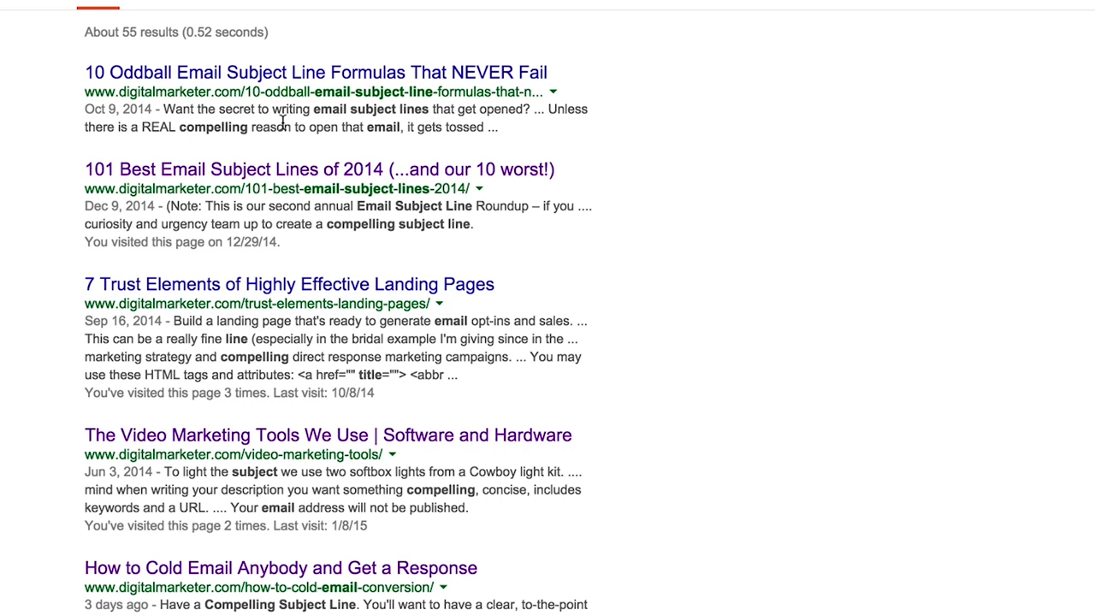
{"action": "mouse_move", "coordinate": [124, 68]}
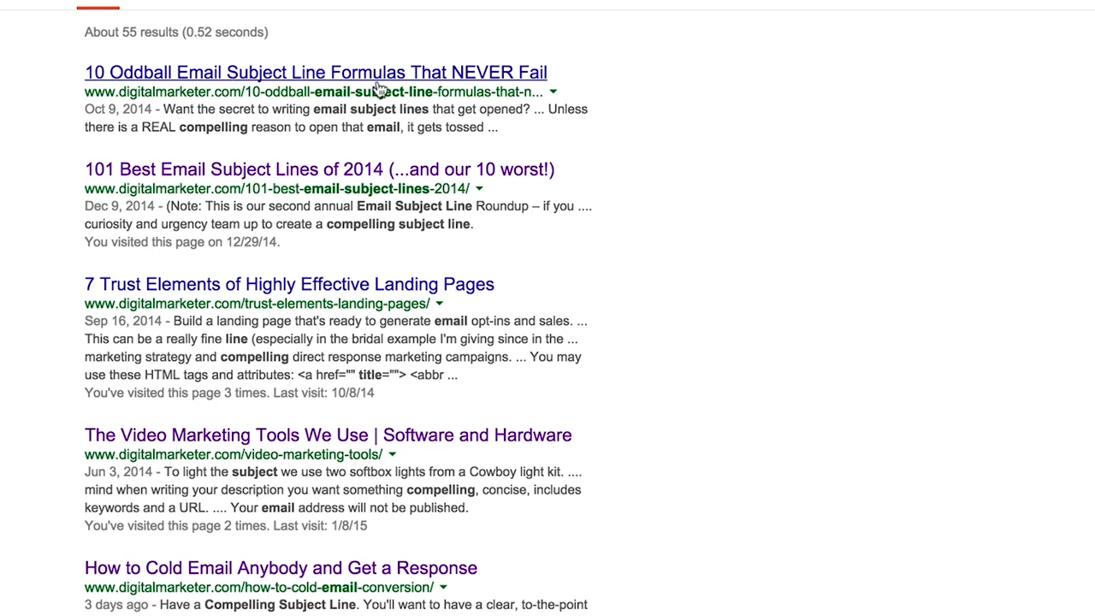
{"action": "mouse_move", "coordinate": [374, 81]}
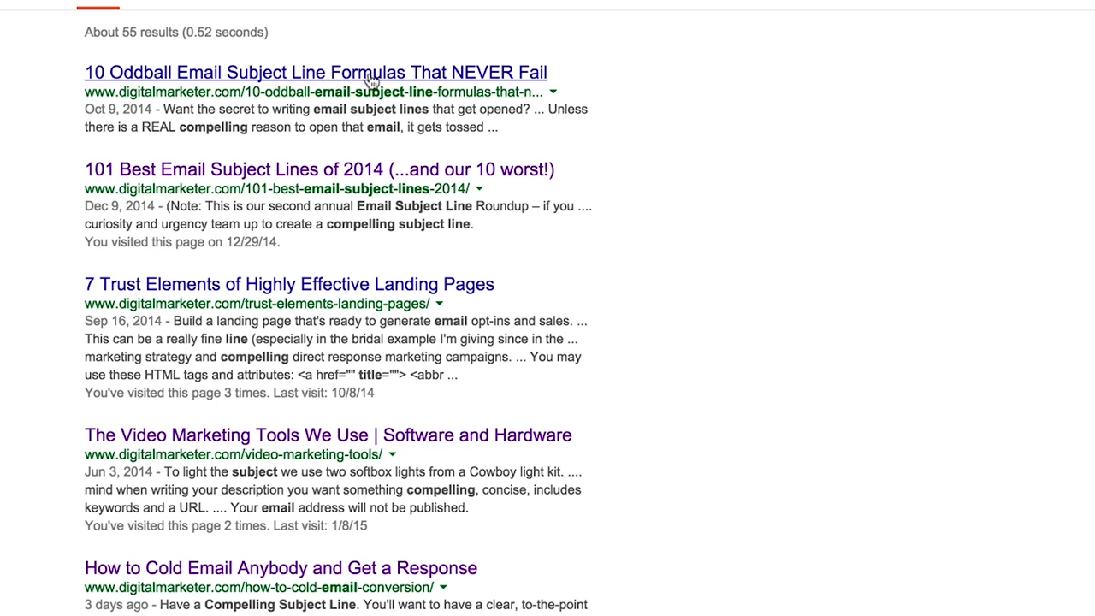
Step: Open and skim the '10 Oddball Email Subject Line Formulas That NEVER Fail' result
{"action": "left_click", "coordinate": [315, 72]}
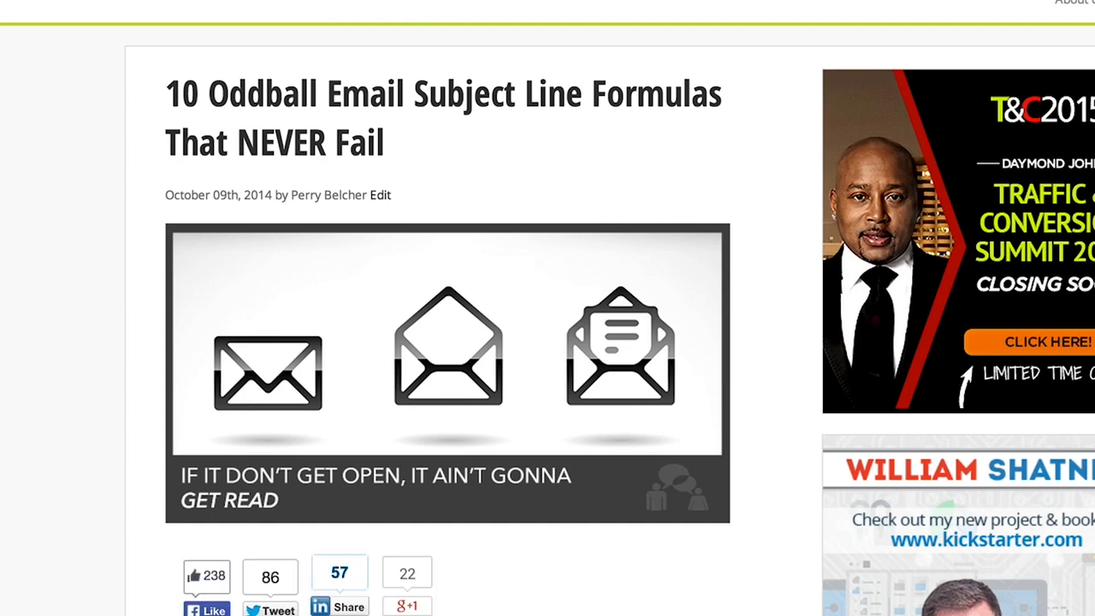
{"action": "mouse_move", "coordinate": [419, 152]}
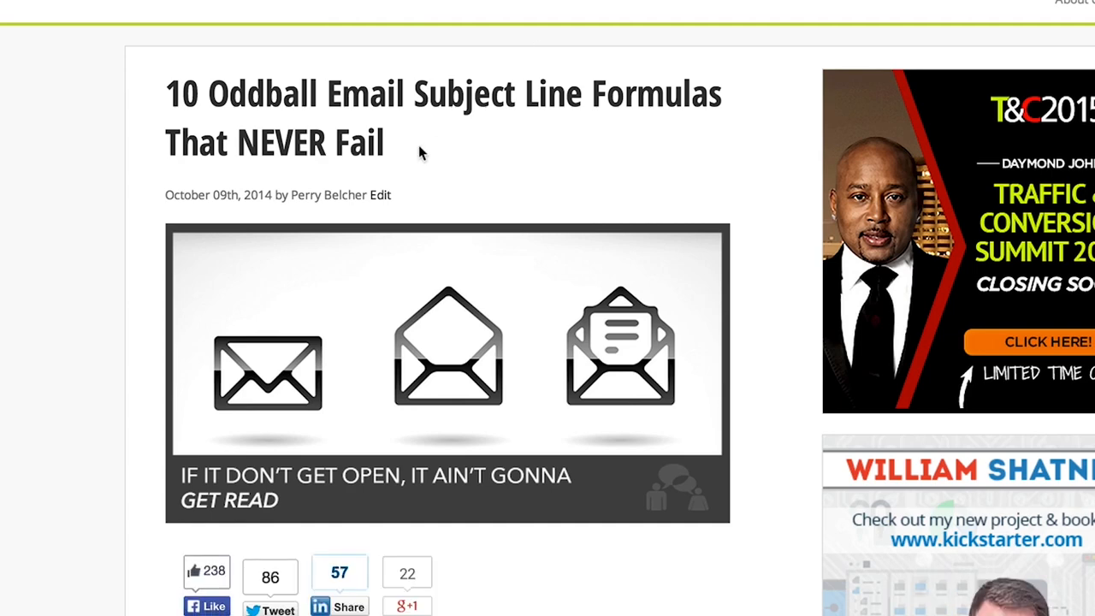
{"action": "scroll", "scroll_direction": "down", "scroll_amount": 3}
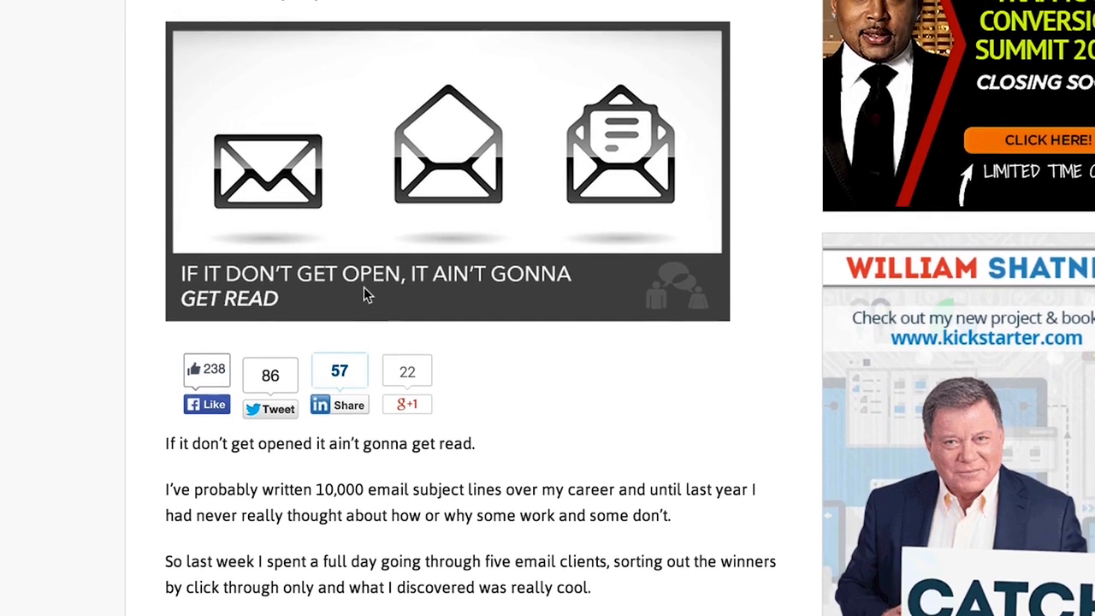
{"action": "scroll", "scroll_direction": "up", "scroll_amount": 3}
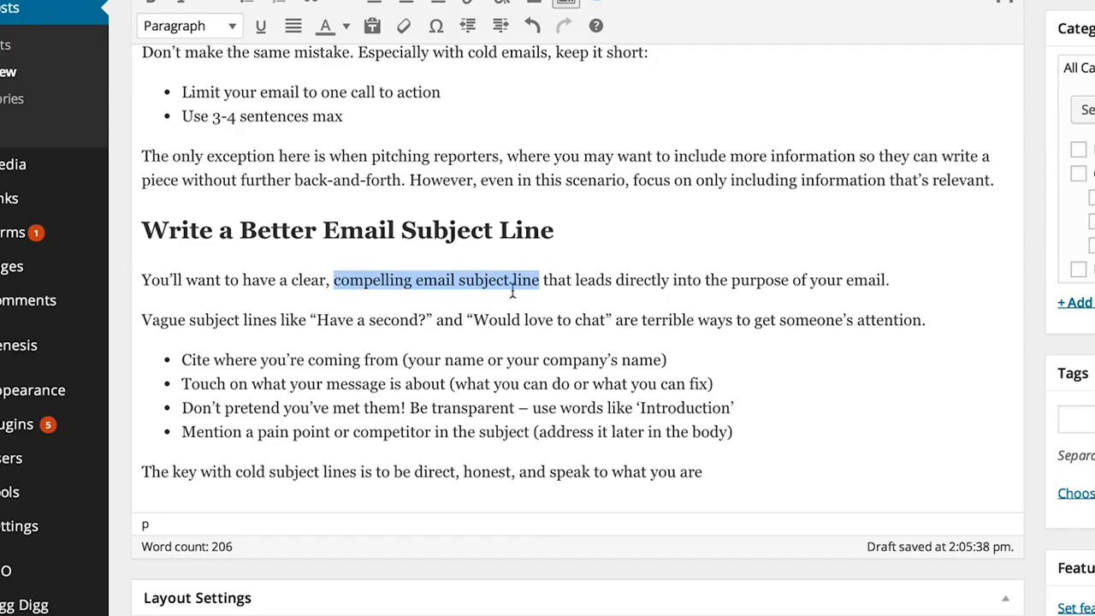
Step: Link 'compelling email subject line' to the oddball formulas article, opening in a new tab
{"action": "left_click", "coordinate": [334, 280]}
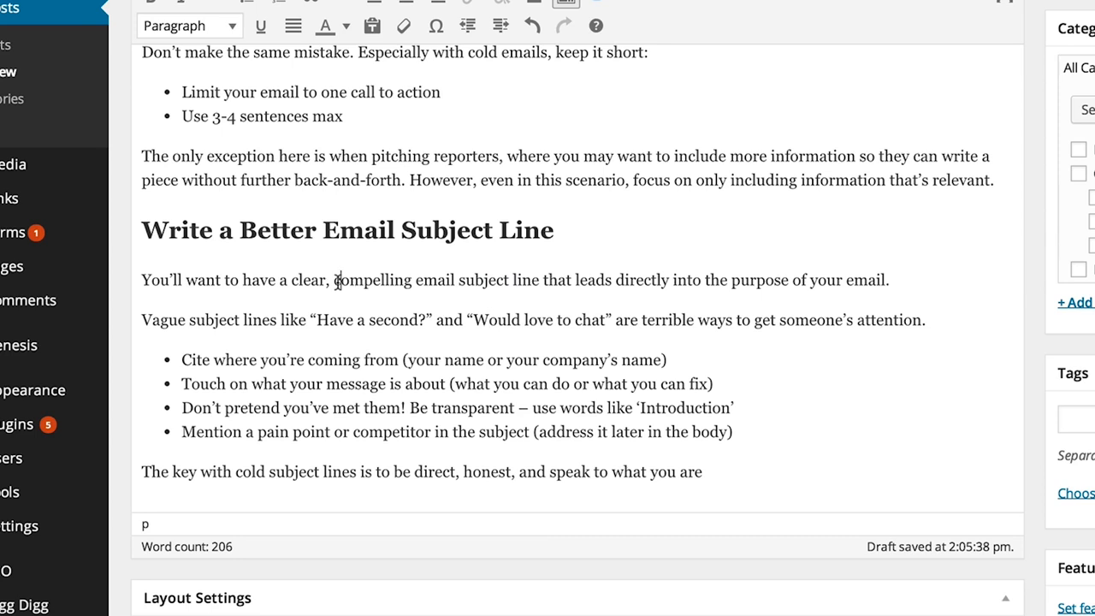
{"action": "left_click_drag", "start_coordinate": [336, 280], "coordinate": [531, 280]}
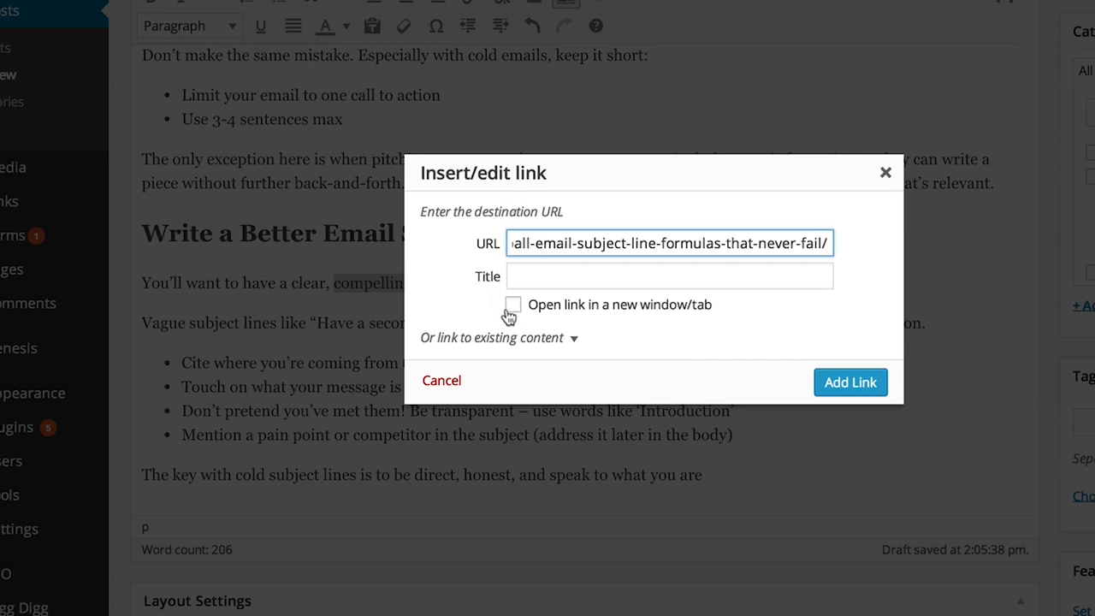
{"action": "left_click", "coordinate": [513, 305]}
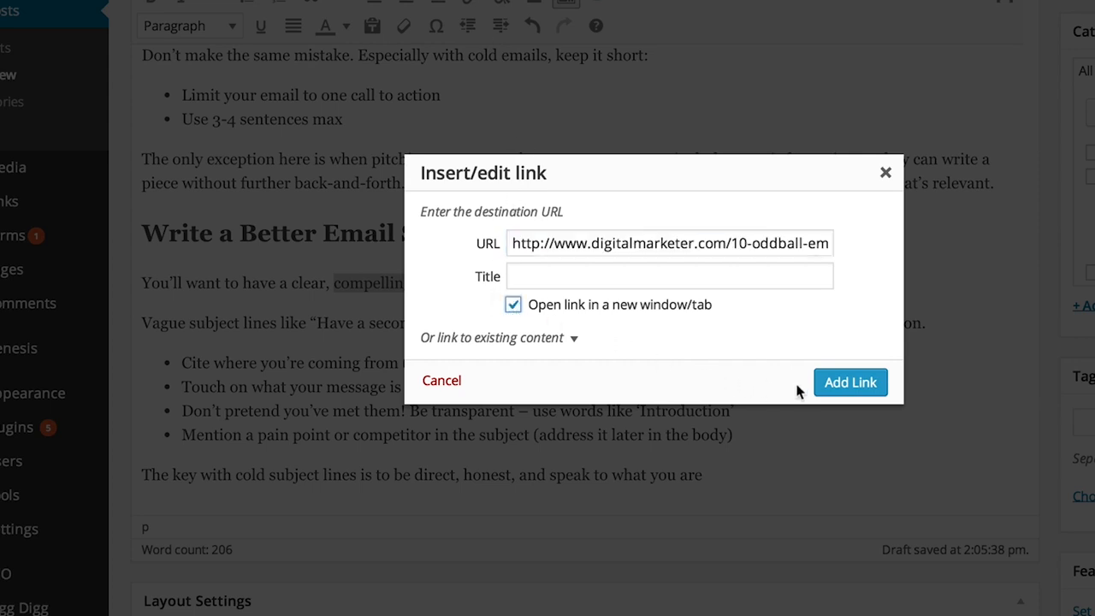
{"action": "left_click", "coordinate": [850, 382]}
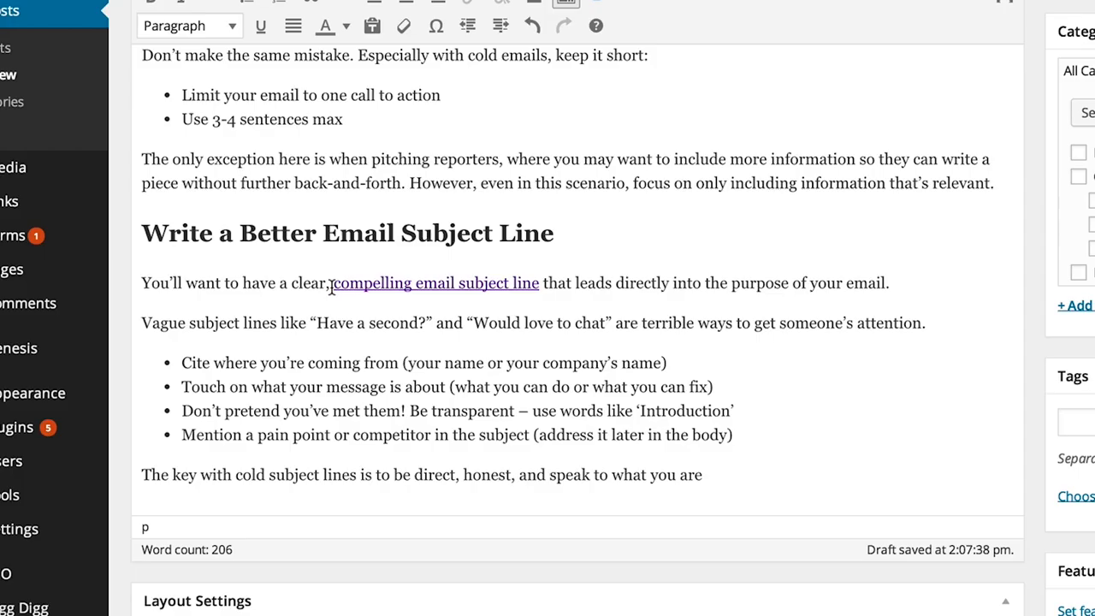